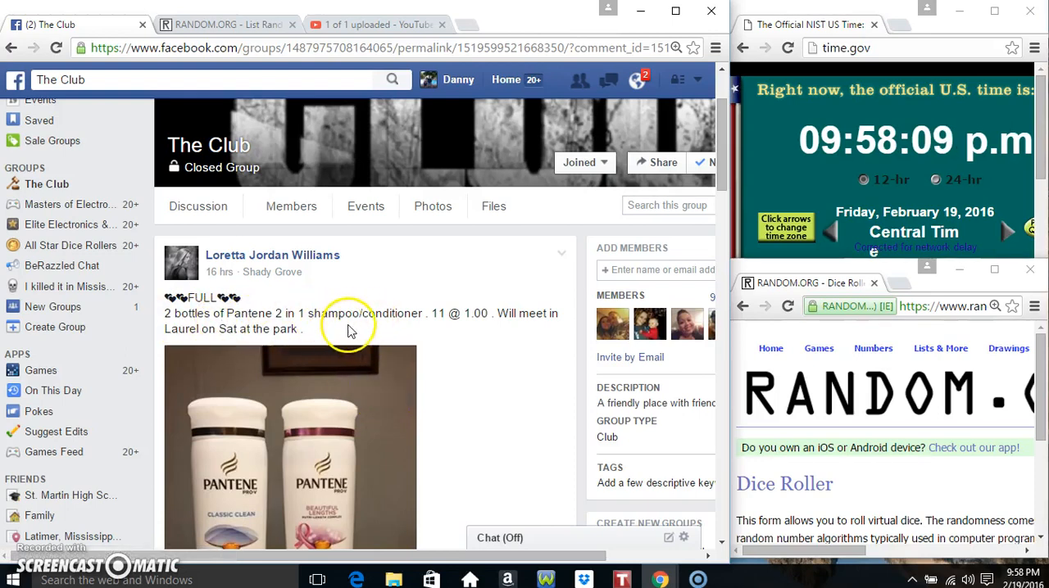
Copy the 11-name list from the group post's comments and post a 'live' comment.
scroll("down", 3)
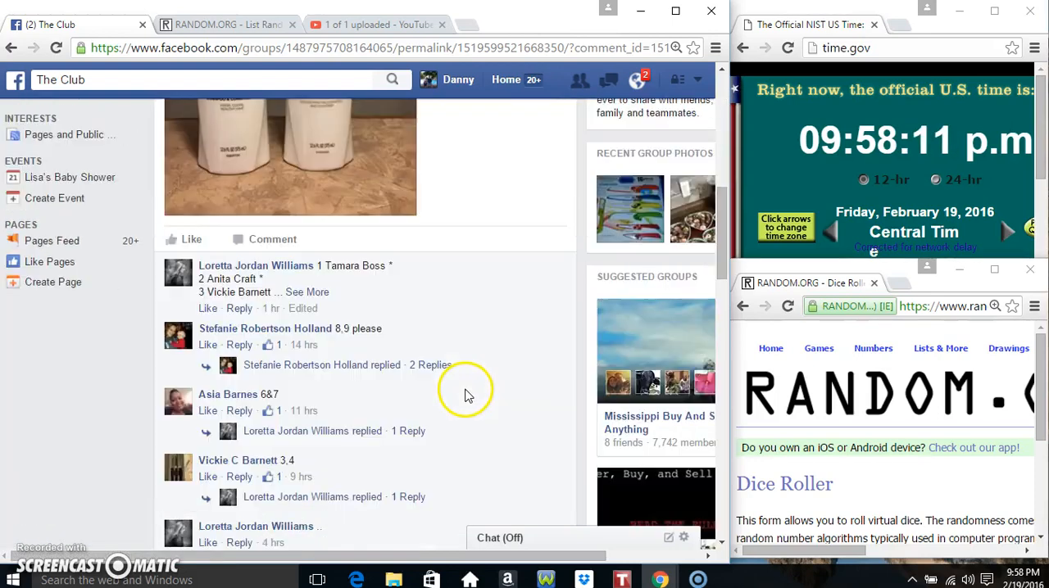
scroll("down", 3)
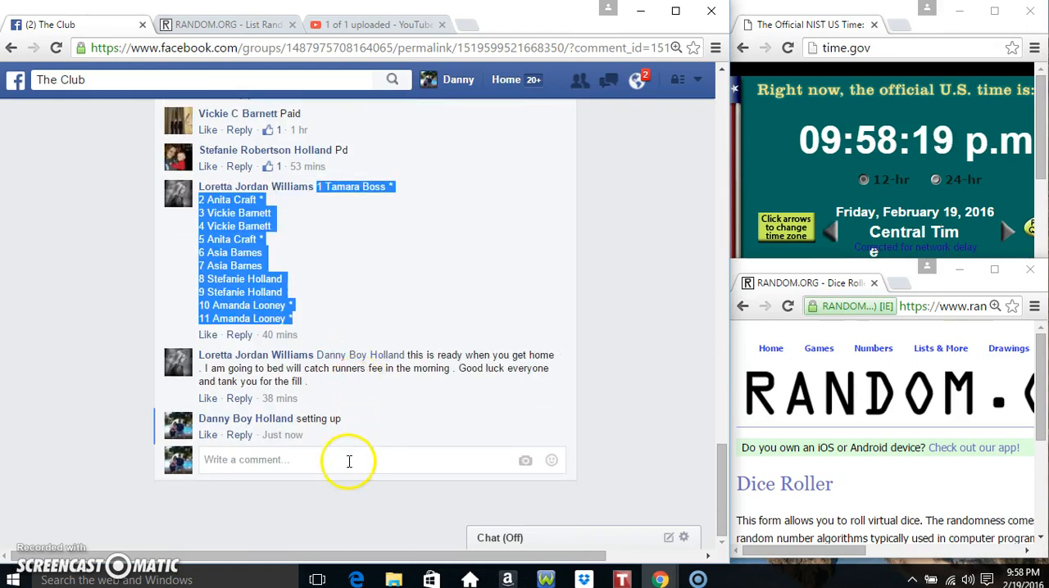
type("live")
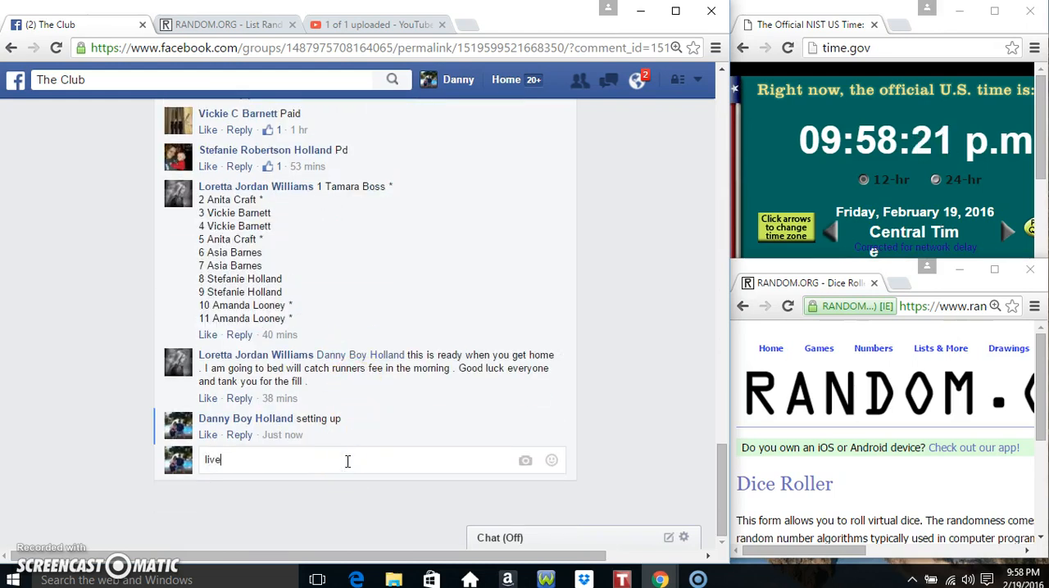
key("enter")
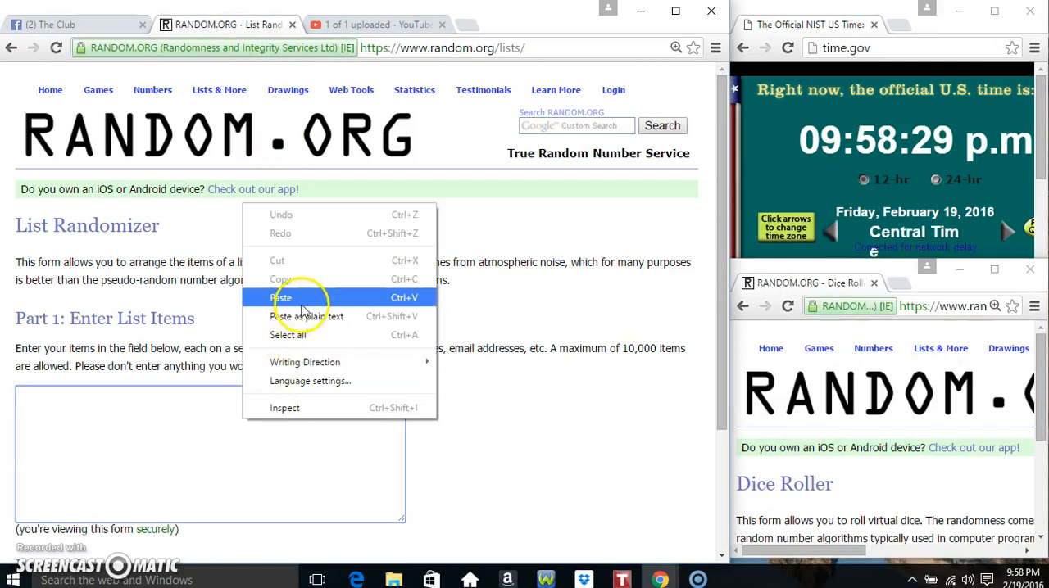
Paste the 11 copied names into the List Randomizer and randomize them once.
left_click(282, 299)
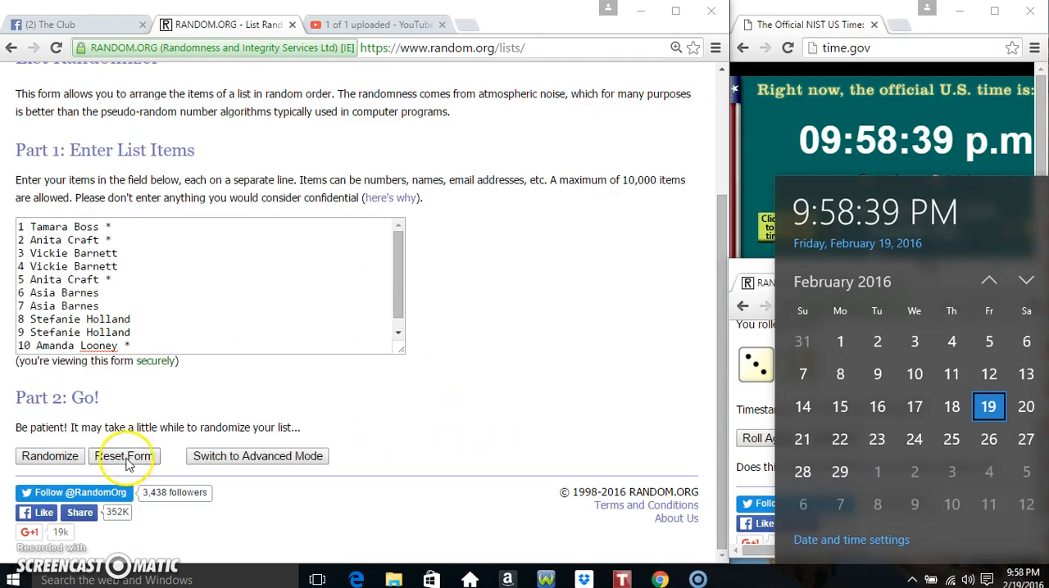
left_click(49, 456)
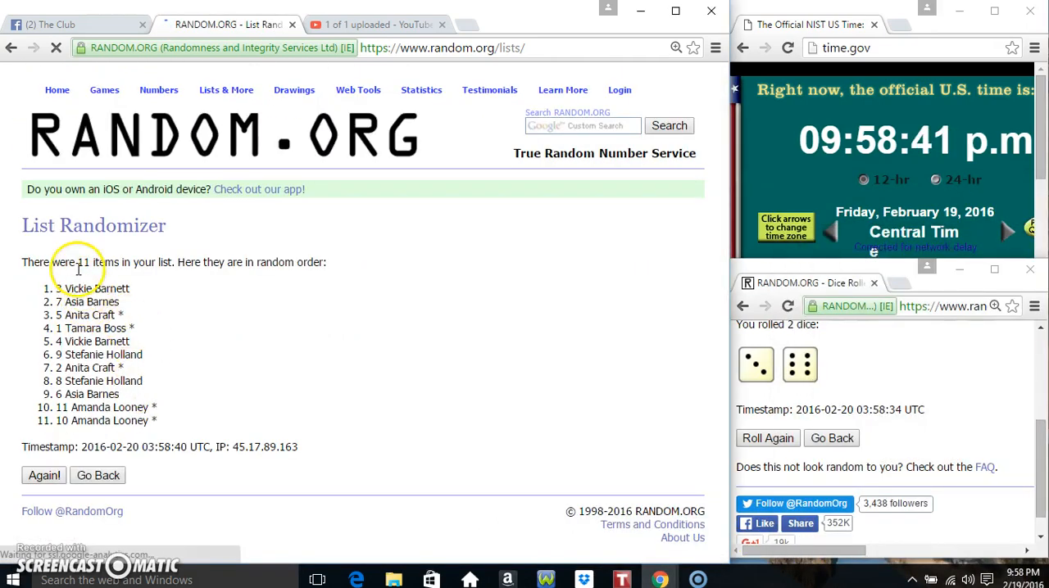
Reshuffle the list with Again! until it has been randomized nine times, matching the dice roll.
left_click(42, 475)
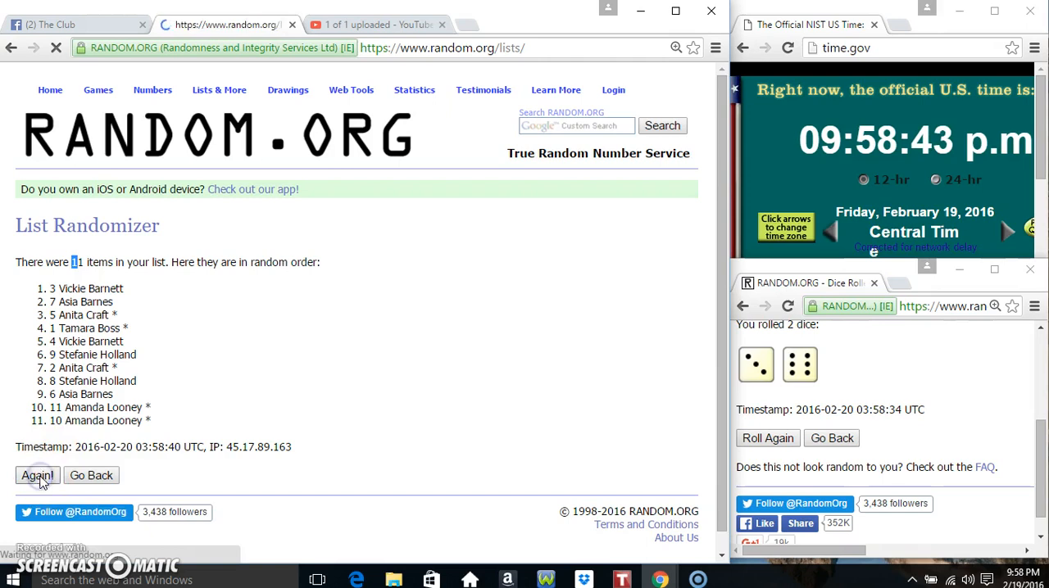
left_click(36, 475)
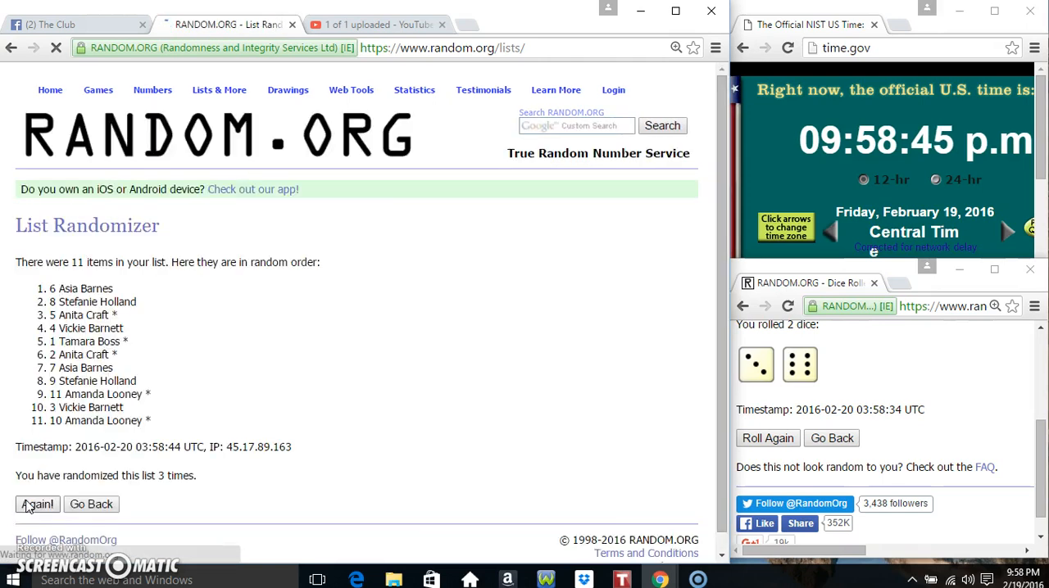
left_click(36, 505)
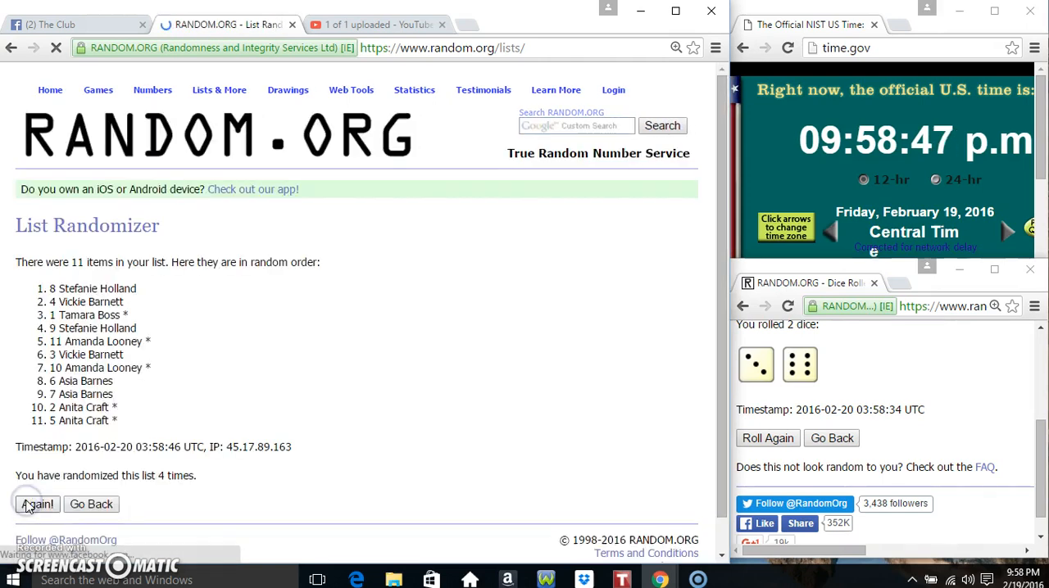
left_click(36, 504)
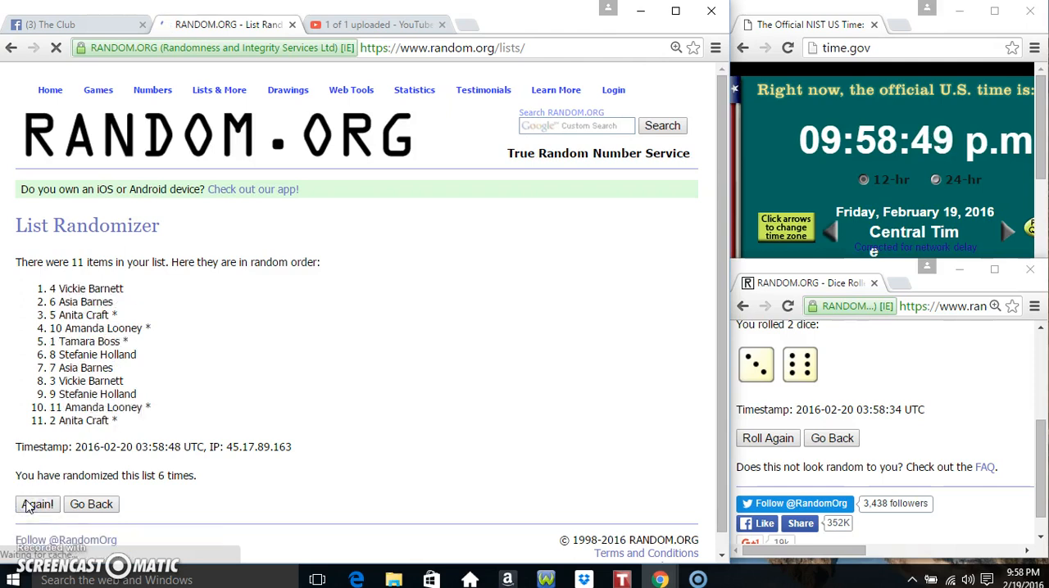
left_click(36, 504)
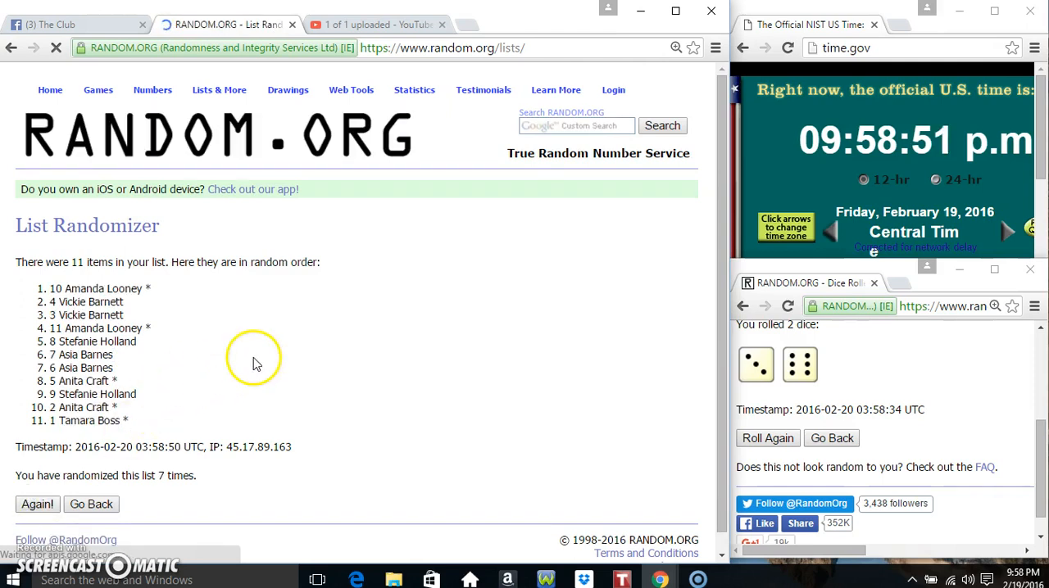
left_click(36, 504)
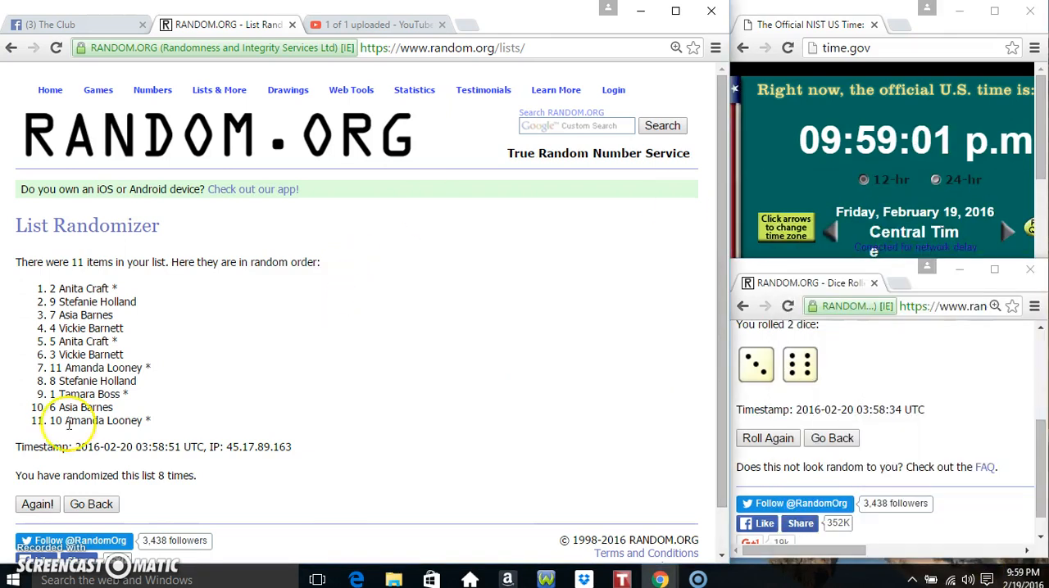
left_click(36, 505)
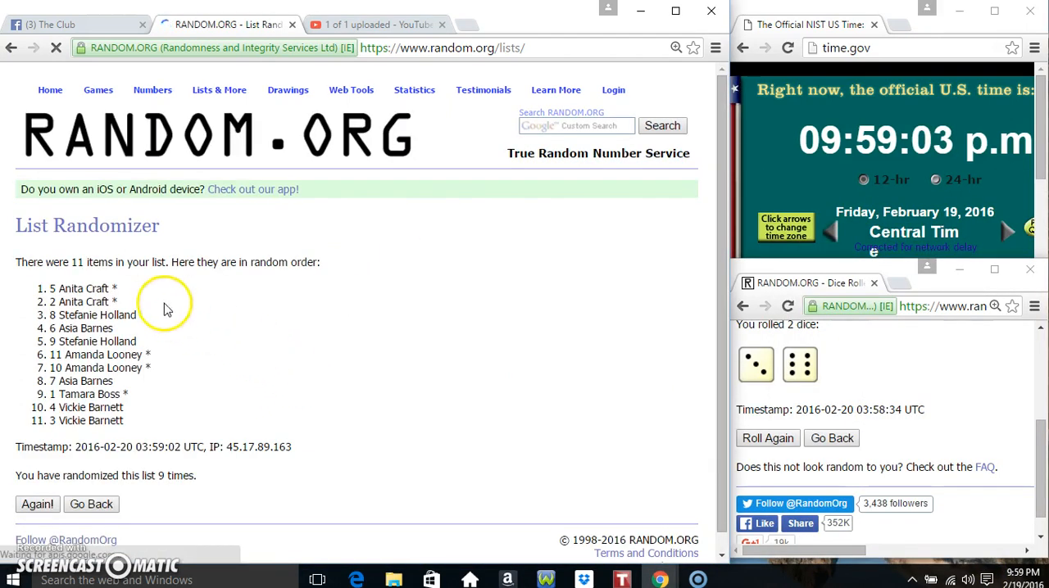